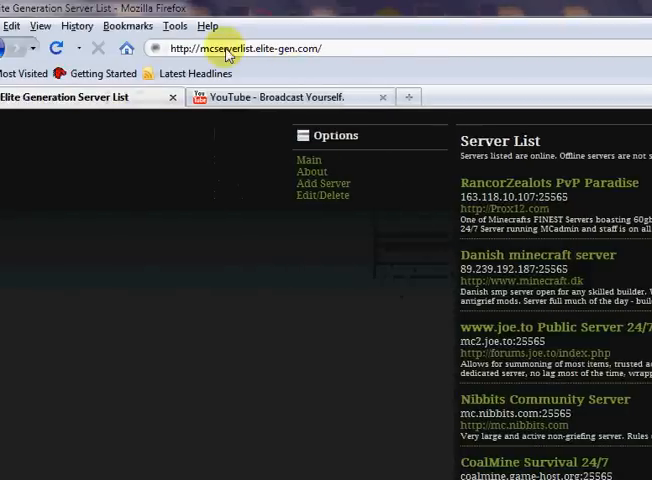
mouse_move(272, 72)
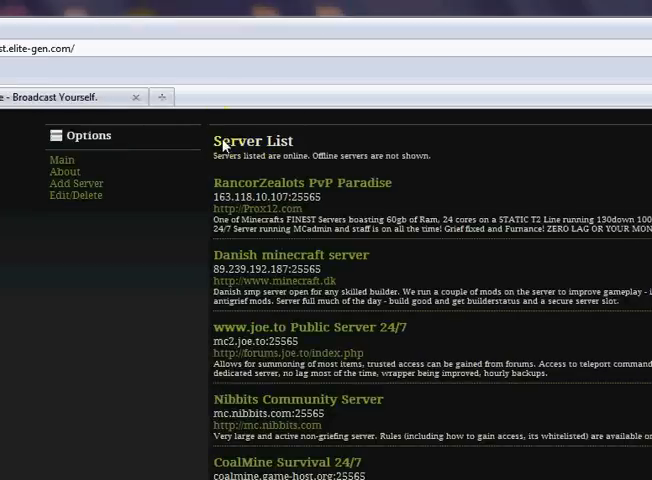
mouse_move(266, 160)
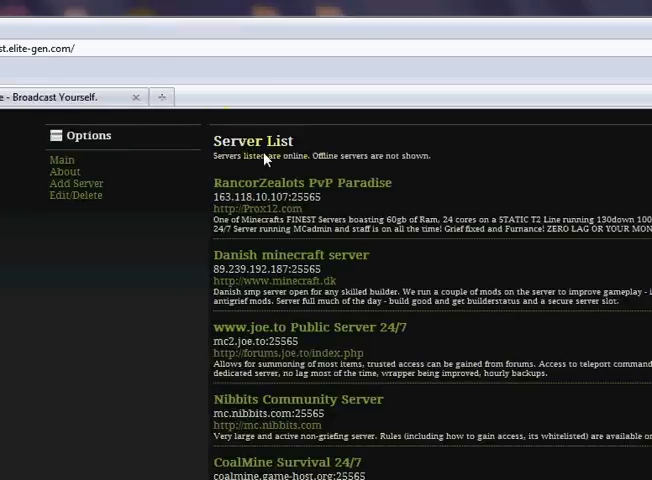
scroll("down", 3)
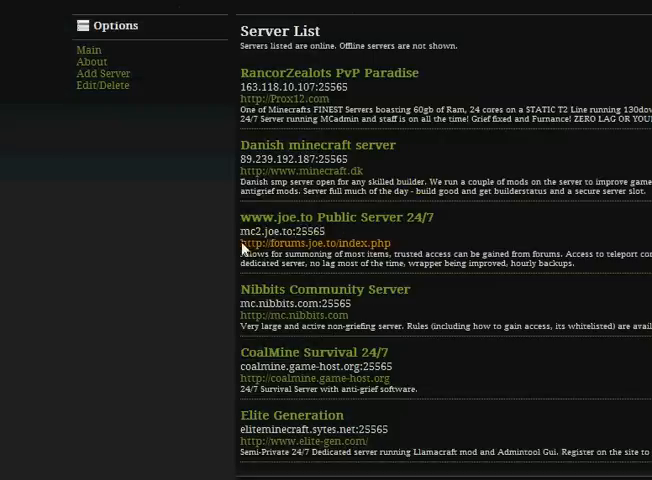
double_click(288, 232)
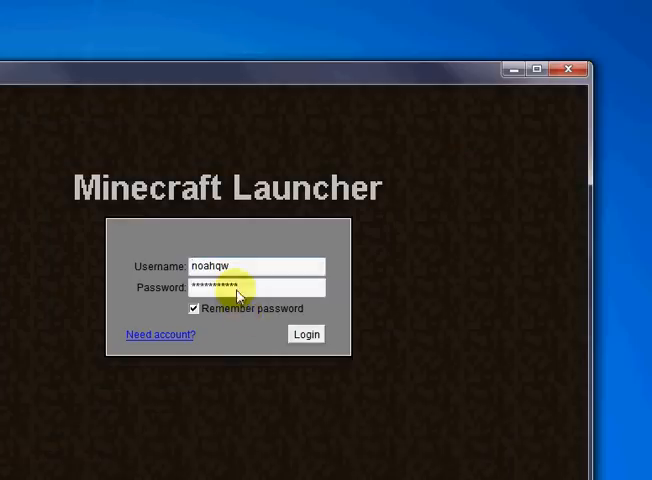
Log in, then connect to the multiplayer server at mc2.joe.to:25565.
left_click(304, 334)
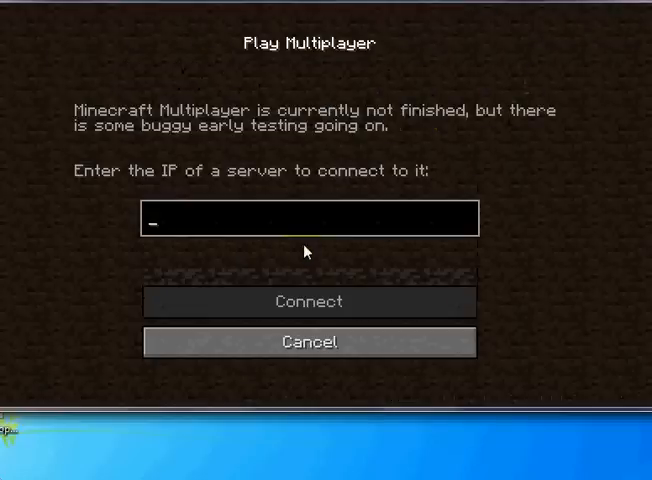
type("mc2.joe.to:25565")
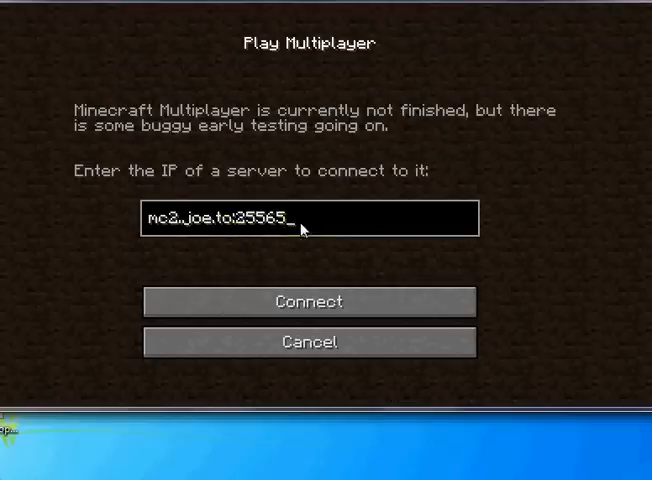
left_click(310, 300)
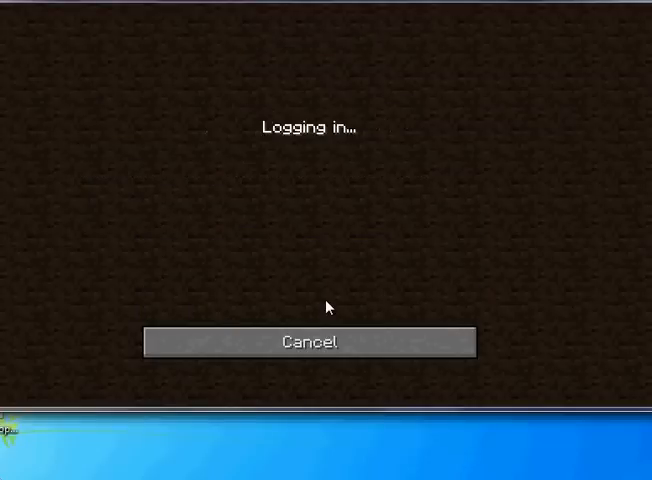
mouse_move(280, 92)
type("#tp your_tnt")
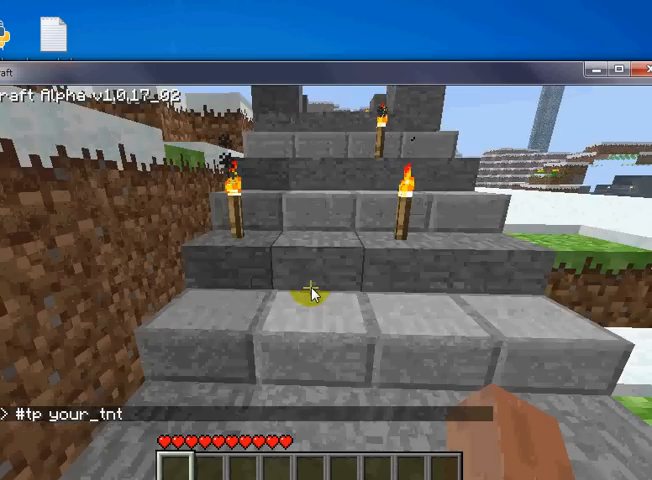
Pause play on the joe.to server to reach the game menu with Disconnect.
key("Escape")
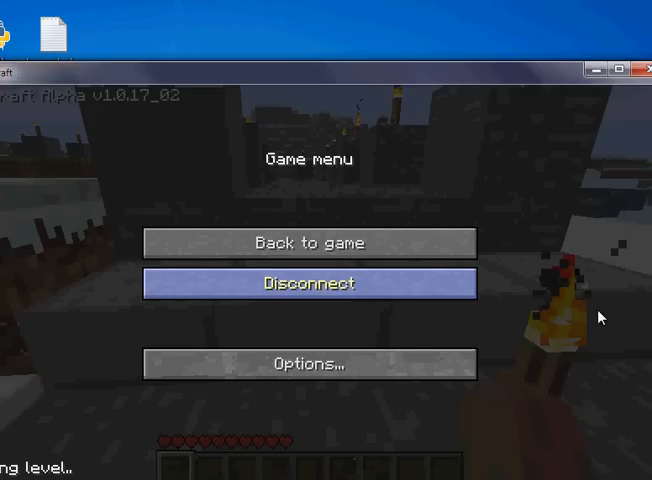